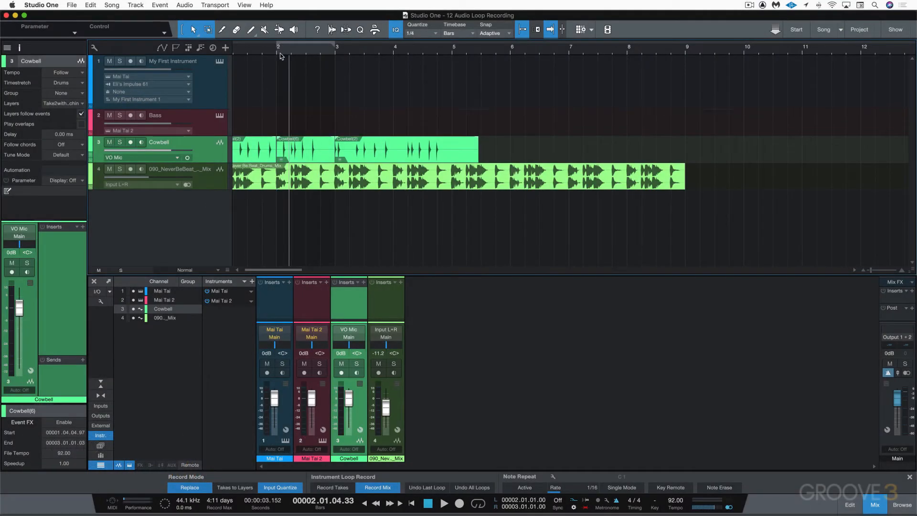
mouse_move(320, 56)
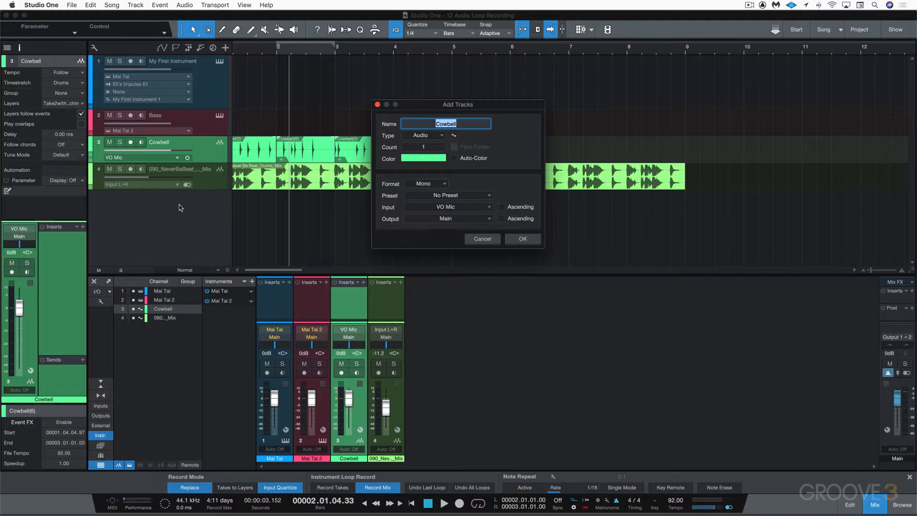
- Create a mono audio track named 'Shaker', coloured blue, with VO Mic input
type("Shake")
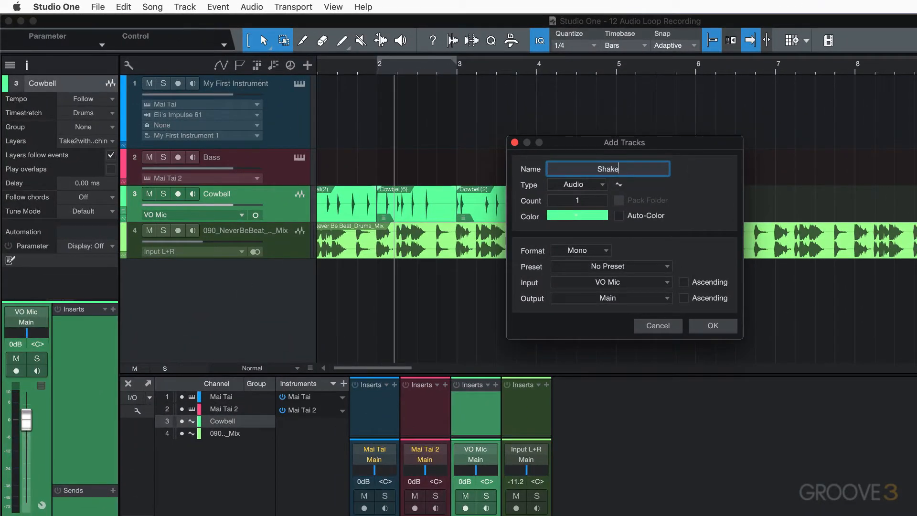
type("r")
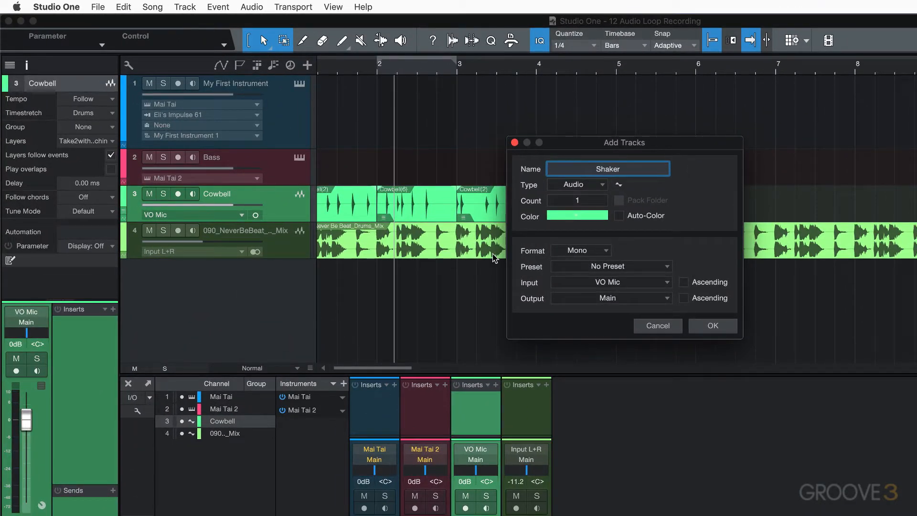
left_click(577, 215)
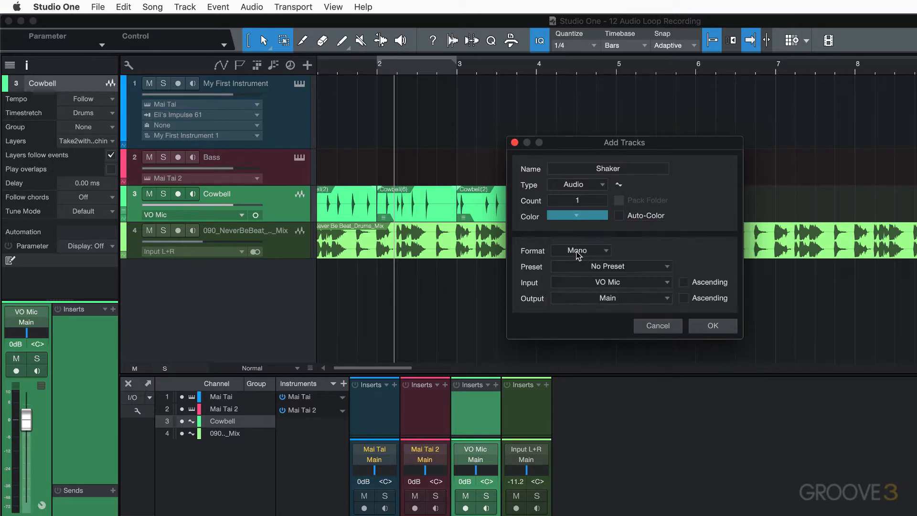
mouse_move(611, 285)
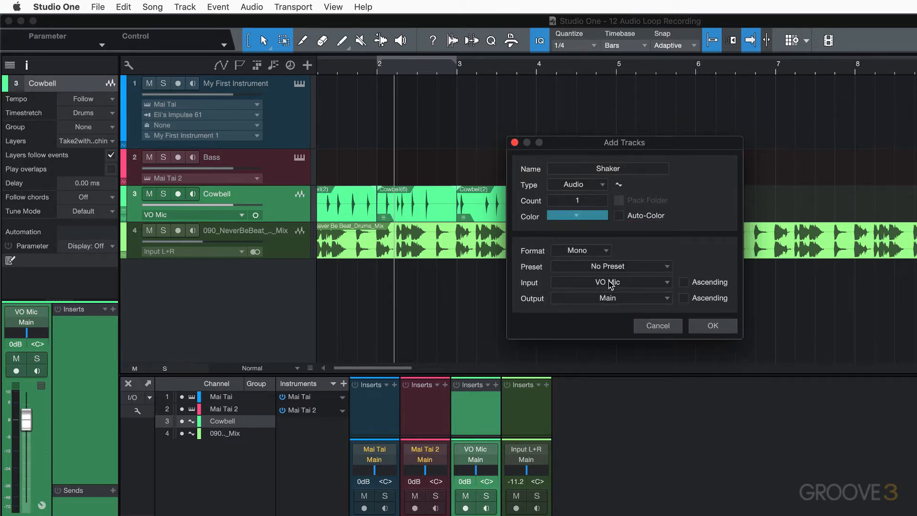
left_click(713, 325)
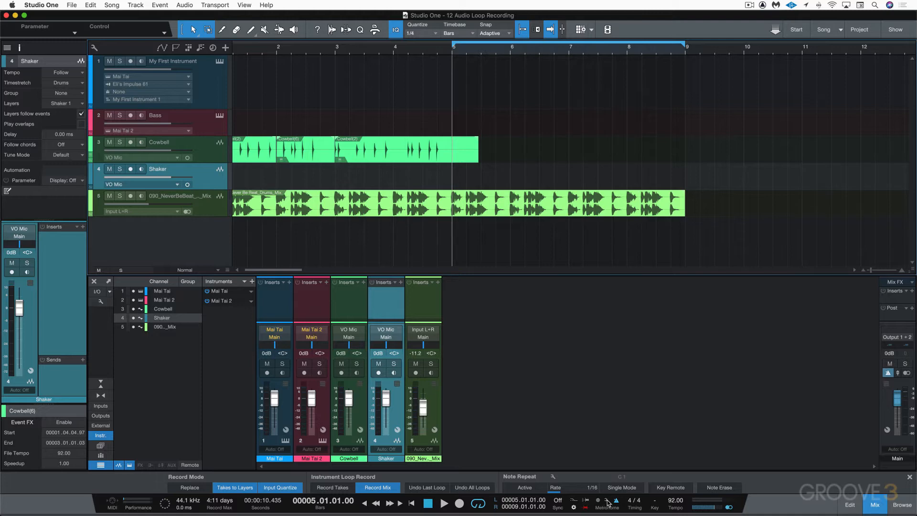
- Enable a 2-bar metronome preroll and close the metronome settings
left_click(606, 500)
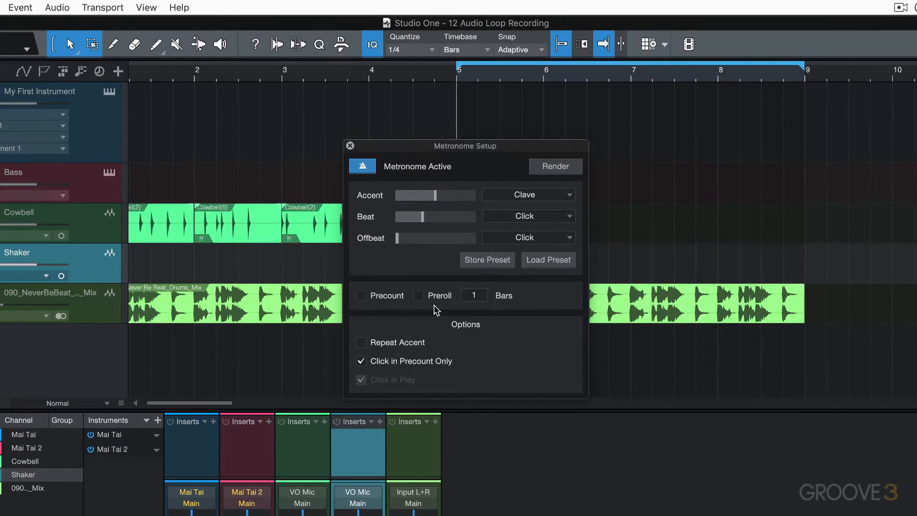
left_click(419, 295)
type("2")
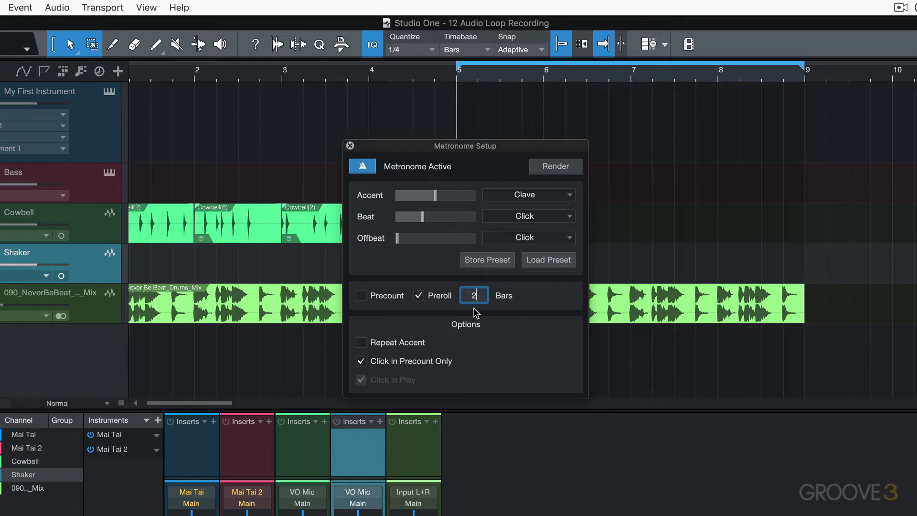
mouse_move(538, 287)
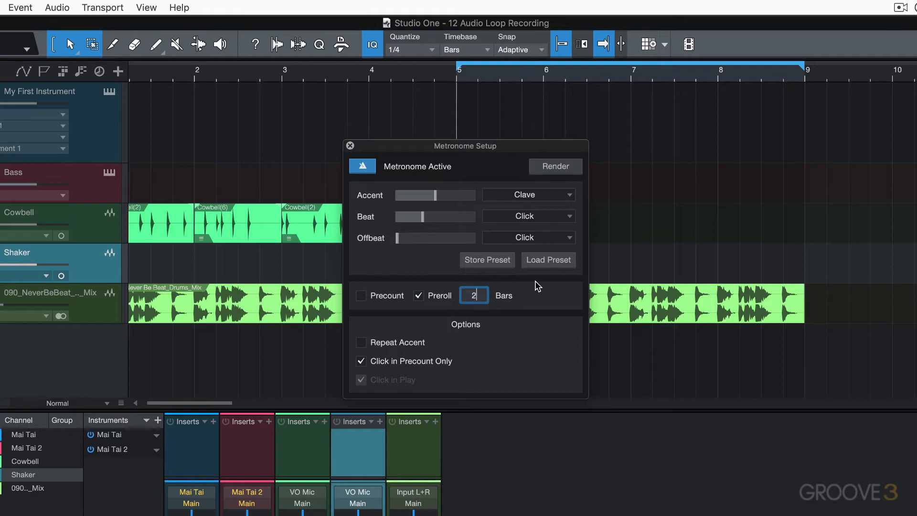
left_click(349, 145)
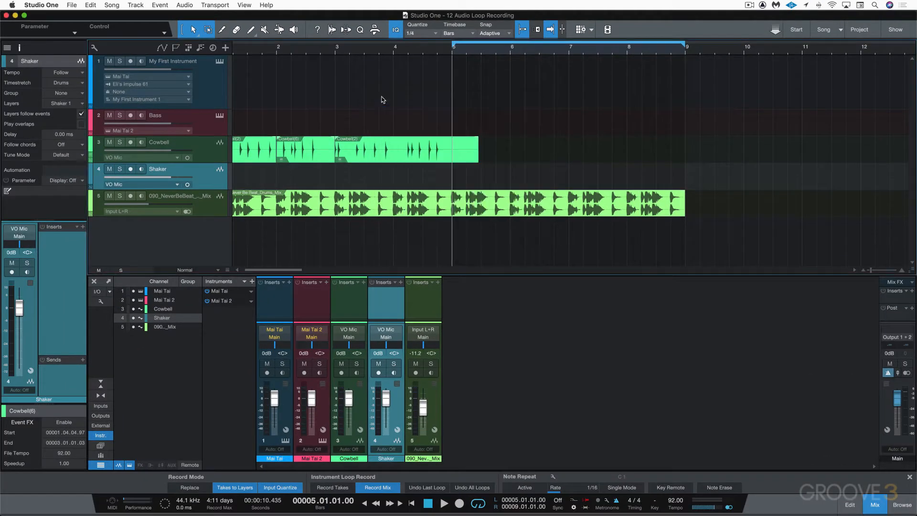
mouse_move(390, 63)
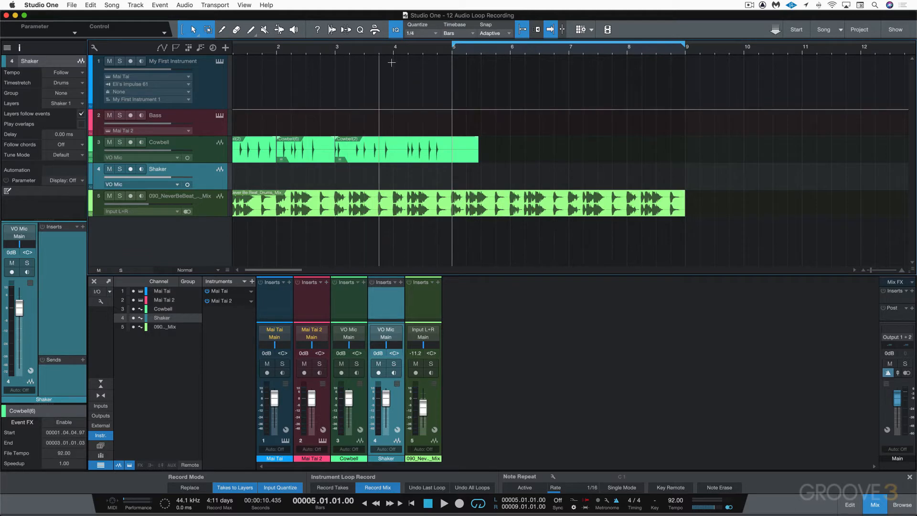
mouse_move(564, 72)
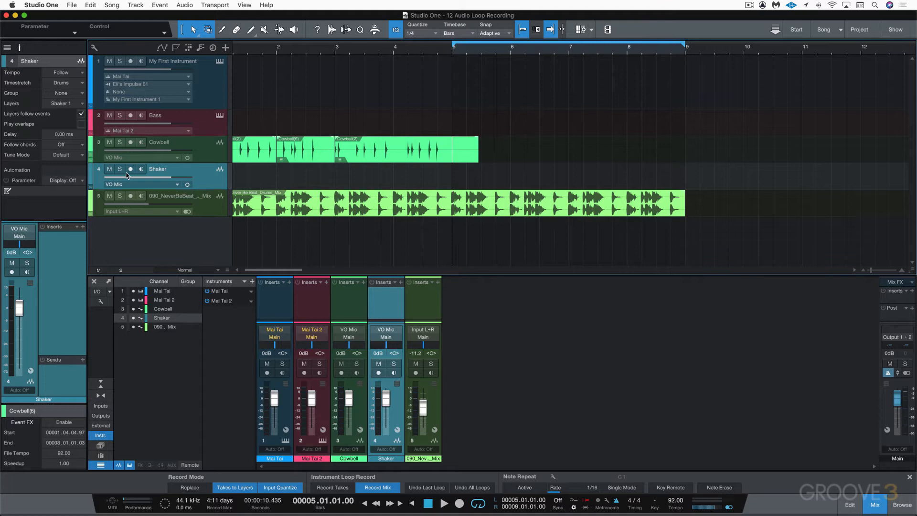
- Record-arm the Shaker track and start recording
left_click(130, 169)
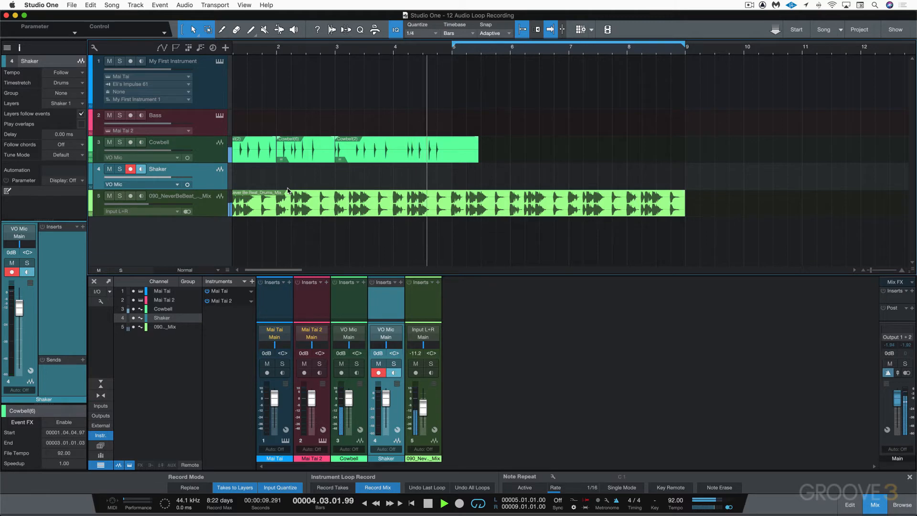
left_click(459, 503)
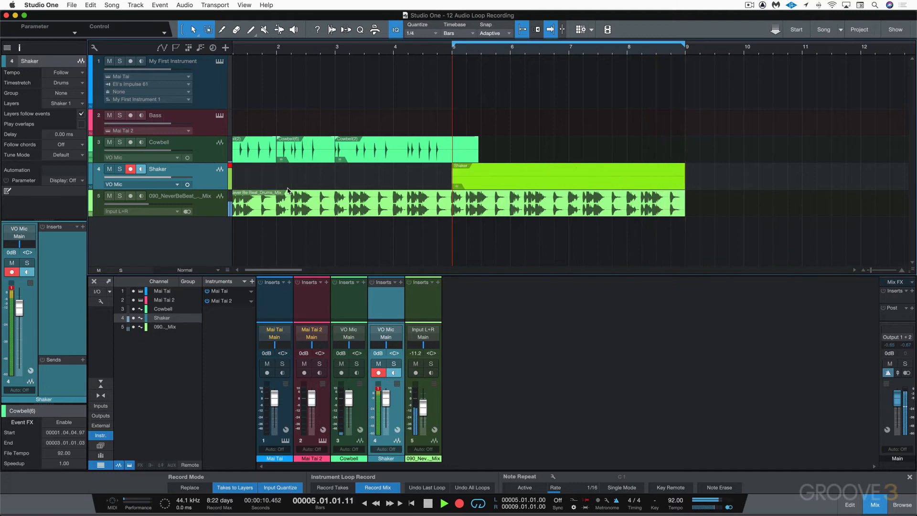
- Stop recording after four loop passes over bars 5–9, leaving Take 4 active
left_click(444, 504)
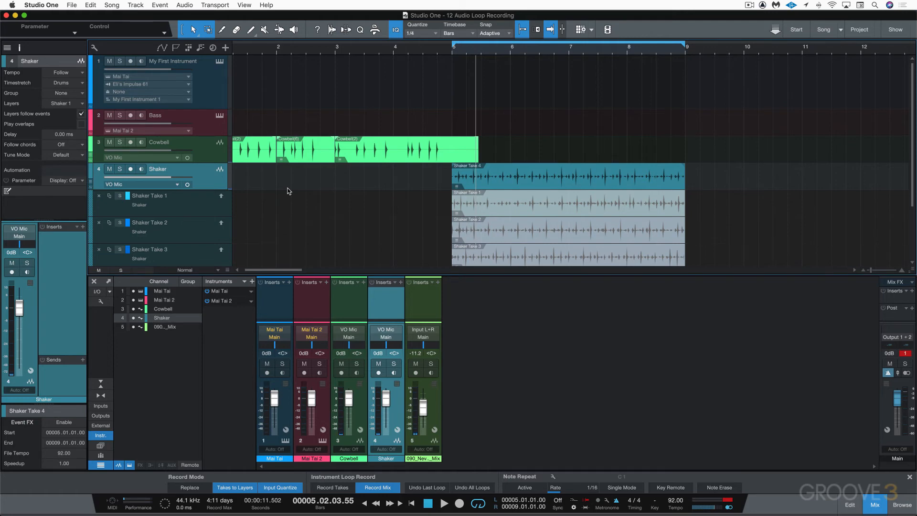
mouse_move(445, 260)
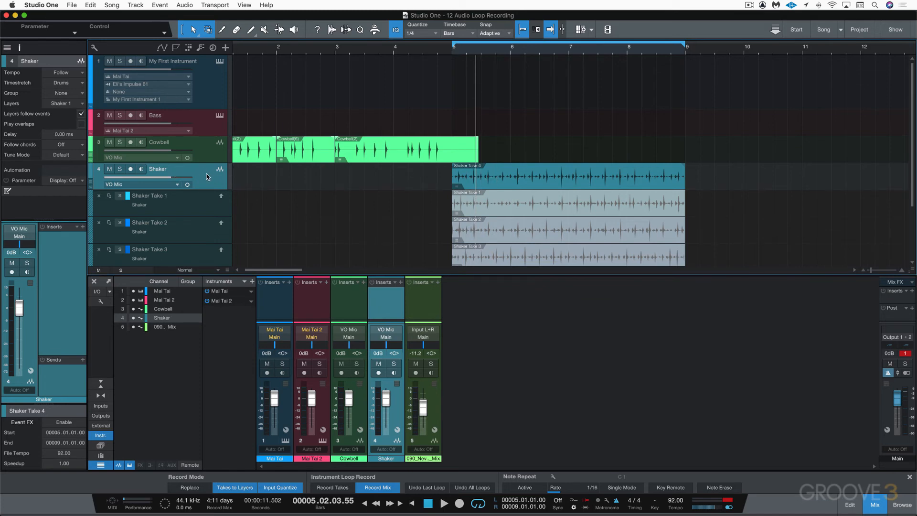
left_click(444, 503)
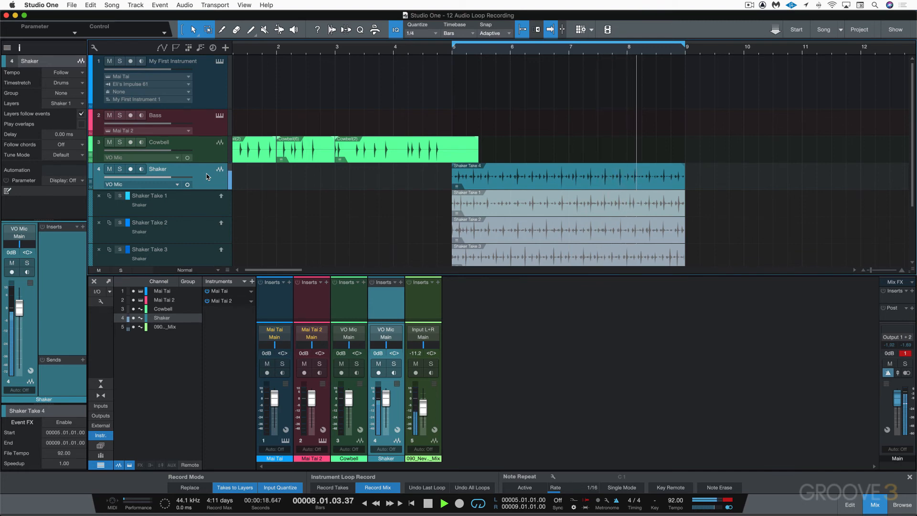
left_click(443, 504)
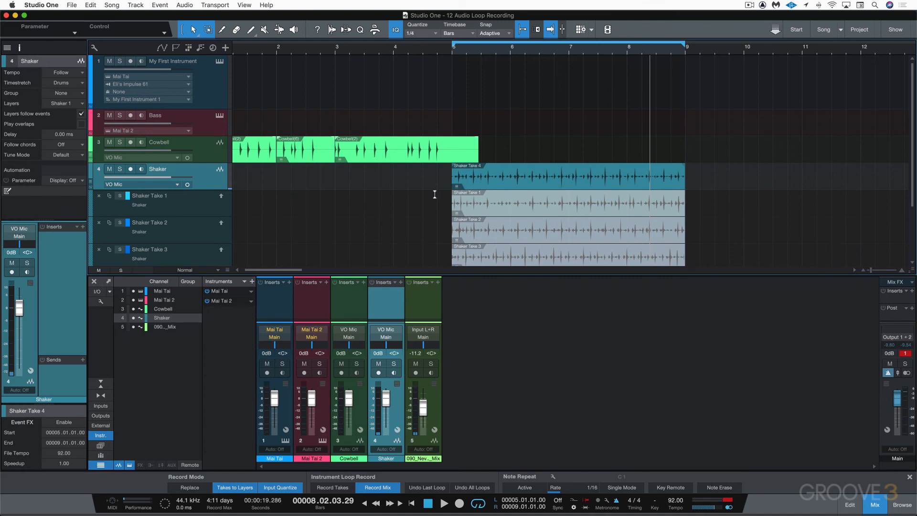
mouse_move(507, 170)
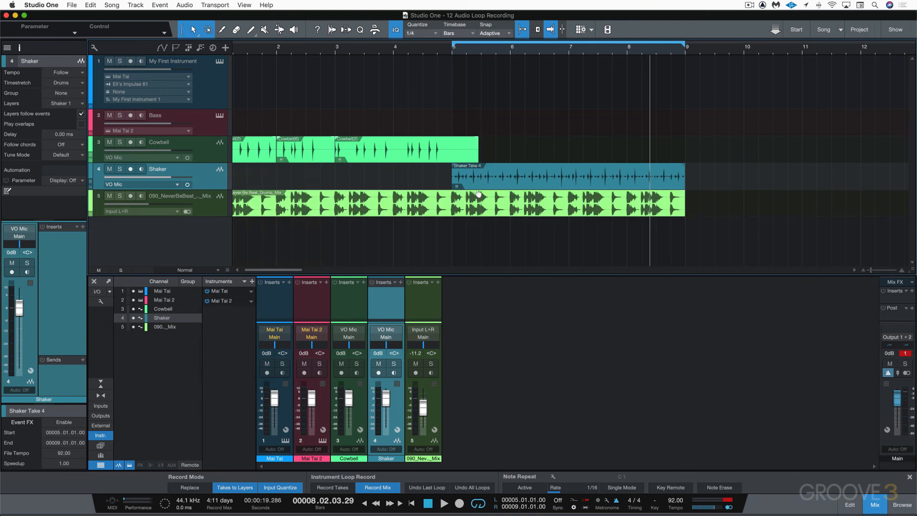
mouse_move(477, 180)
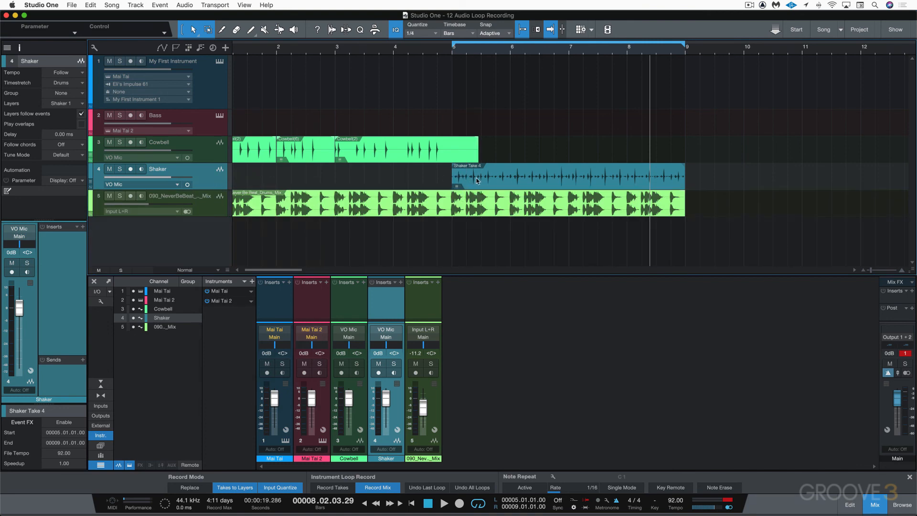